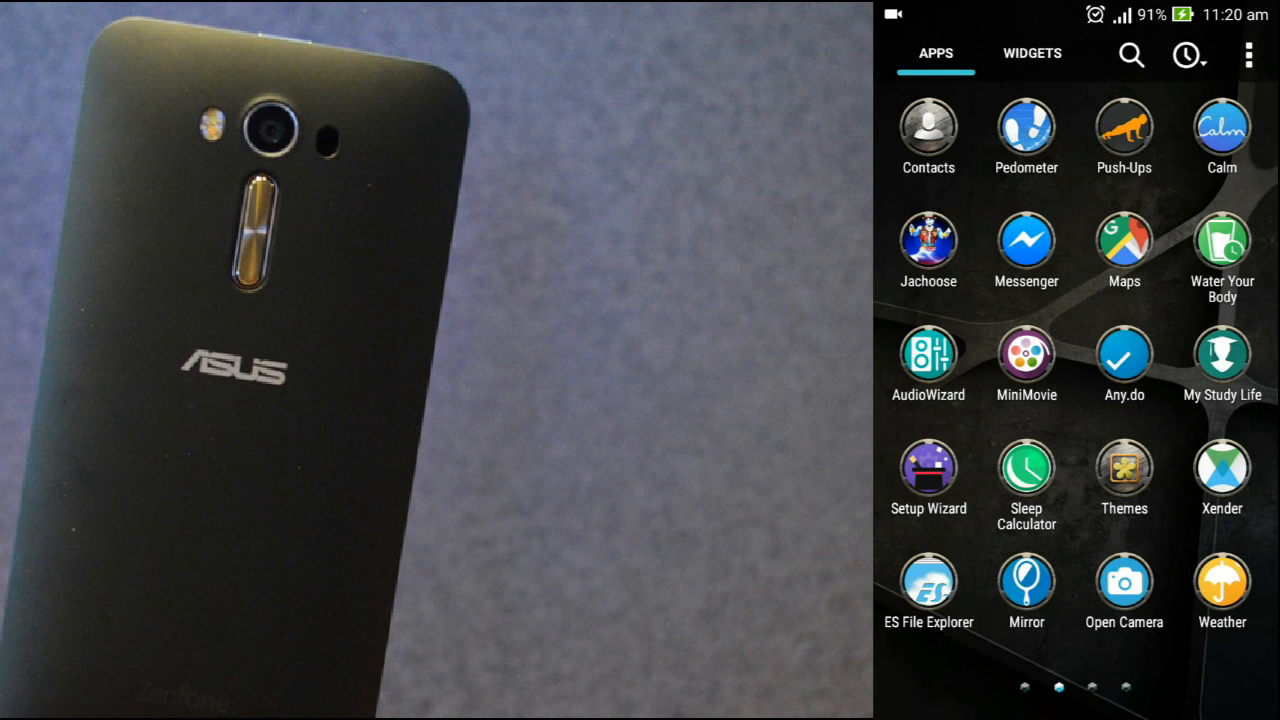
- Page through the app drawer and launch AudioWizard
scroll("left", 3)
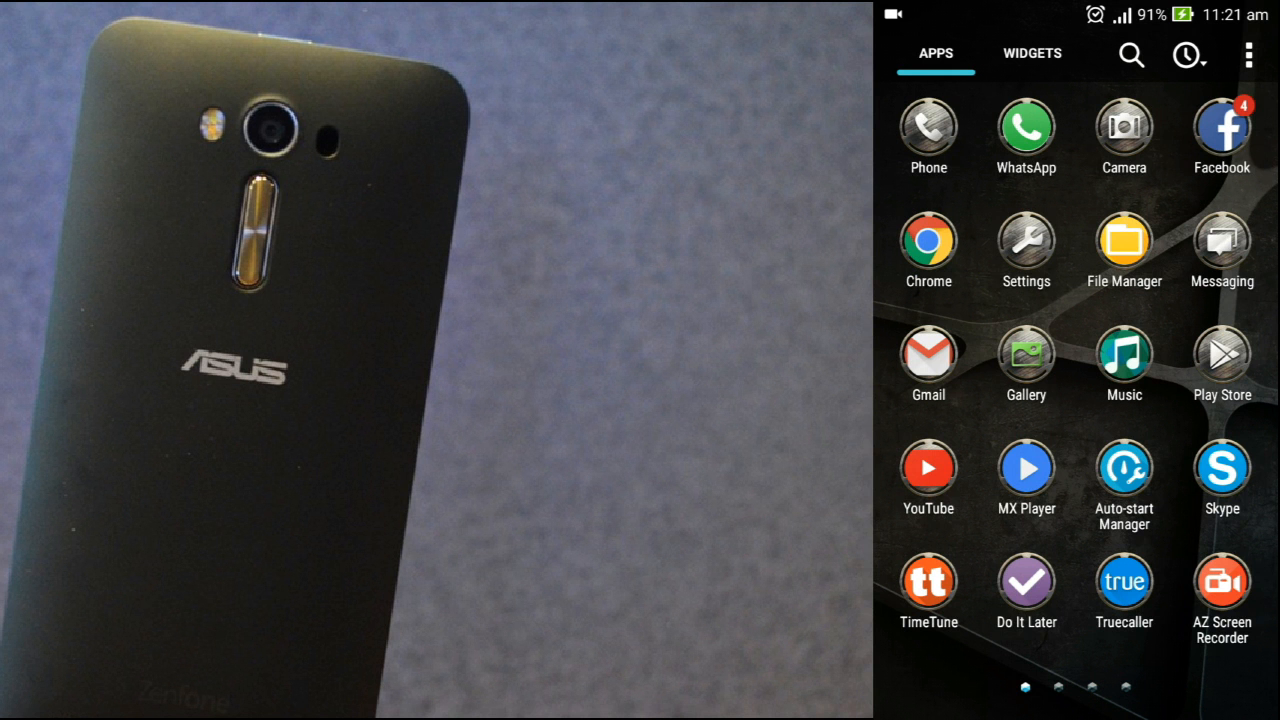
scroll("left", 3)
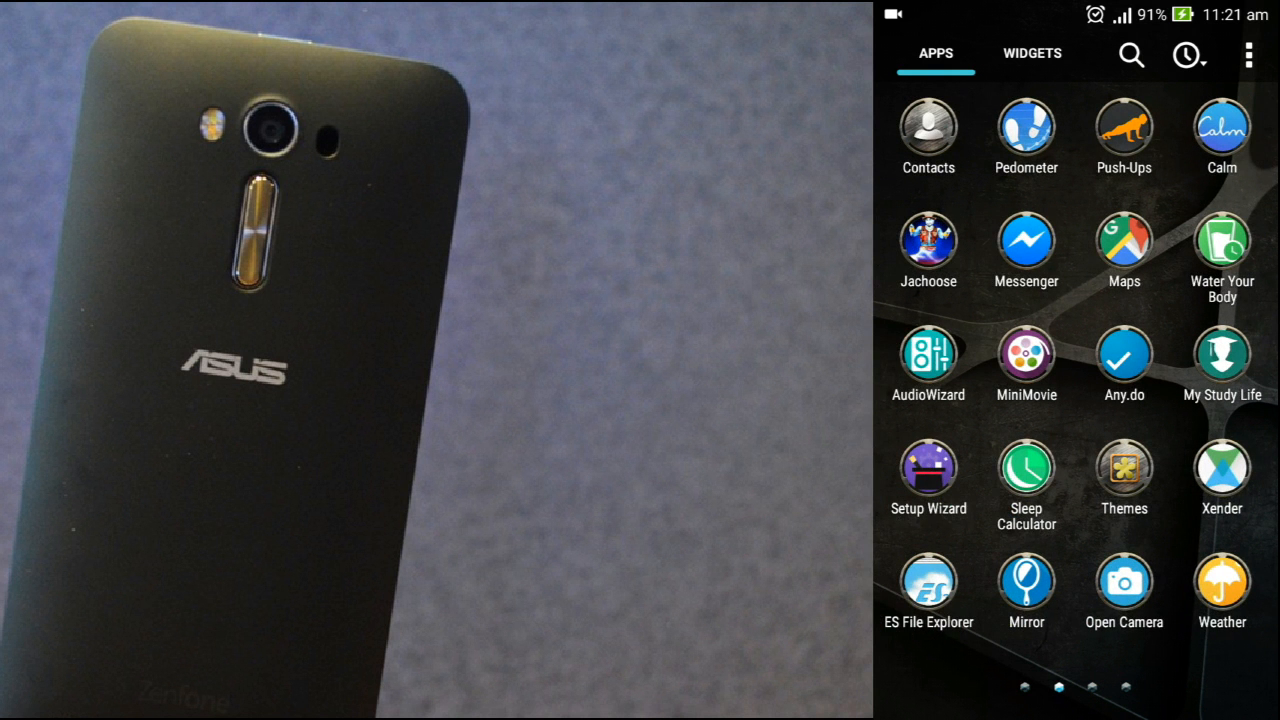
left_click(927, 357)
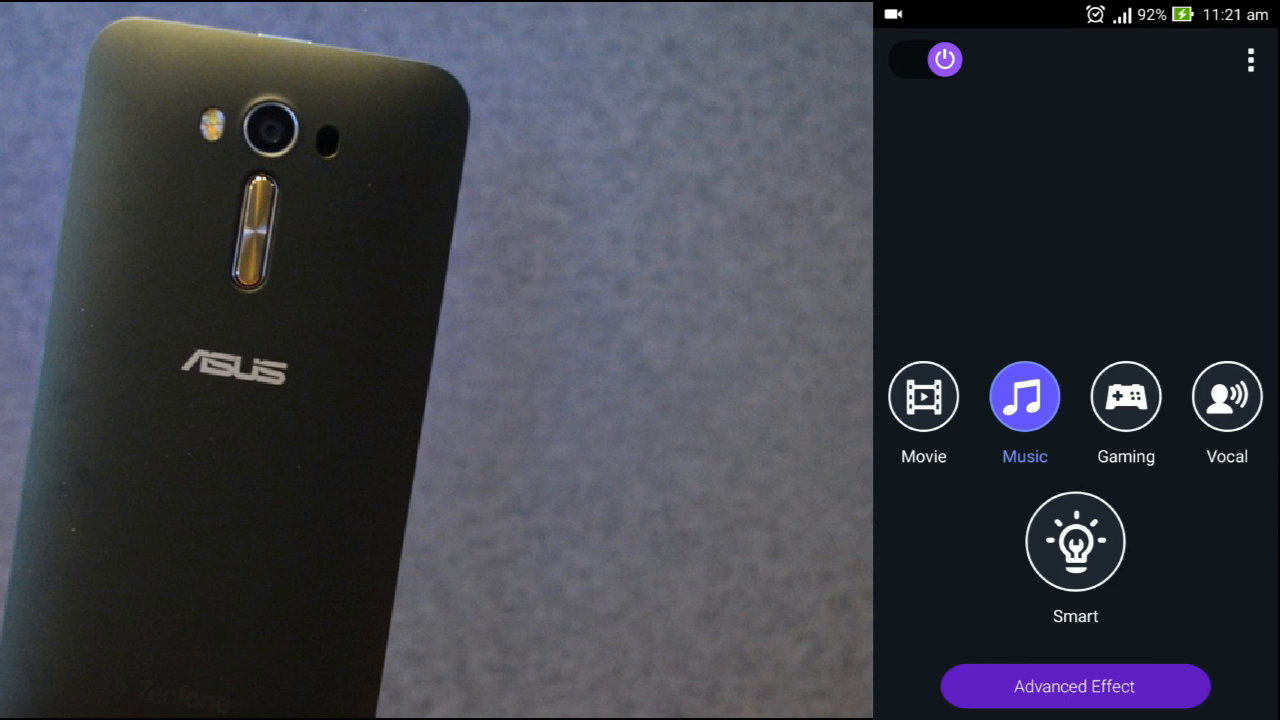
- Try Movie and Vocal modes, return to Music, and open its Advanced Effect settings
left_click(922, 396)
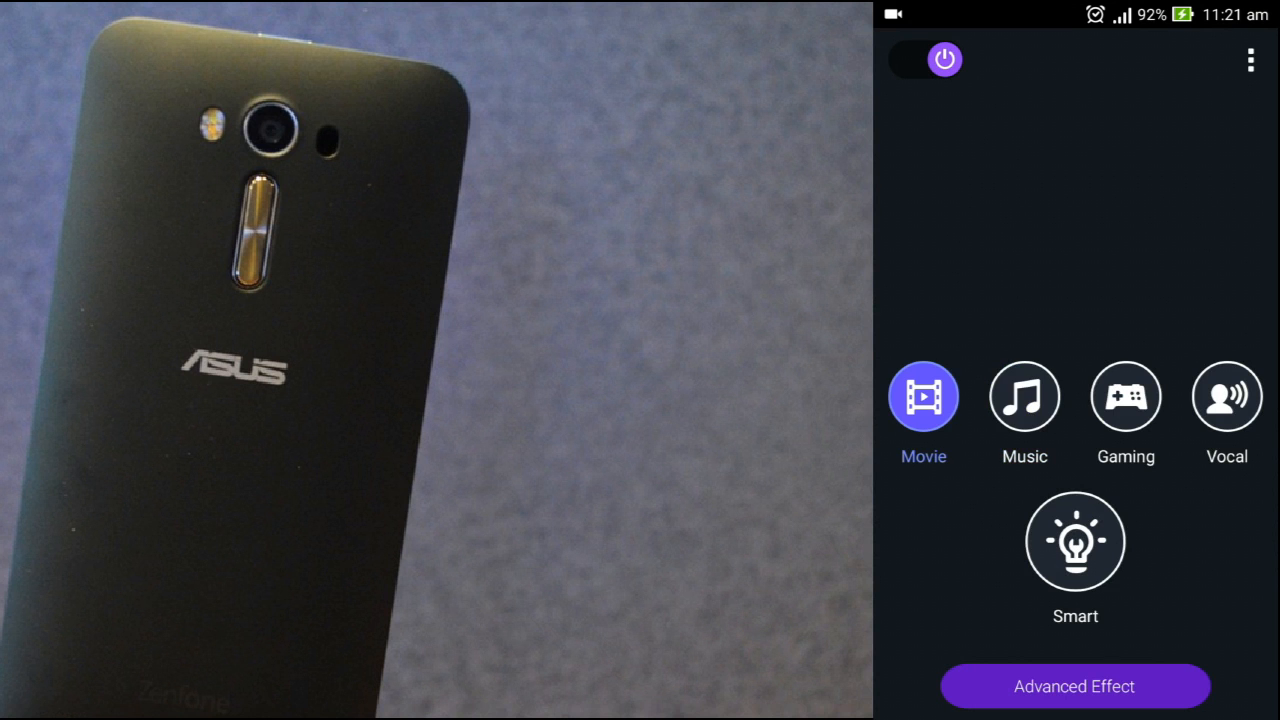
left_click(1226, 396)
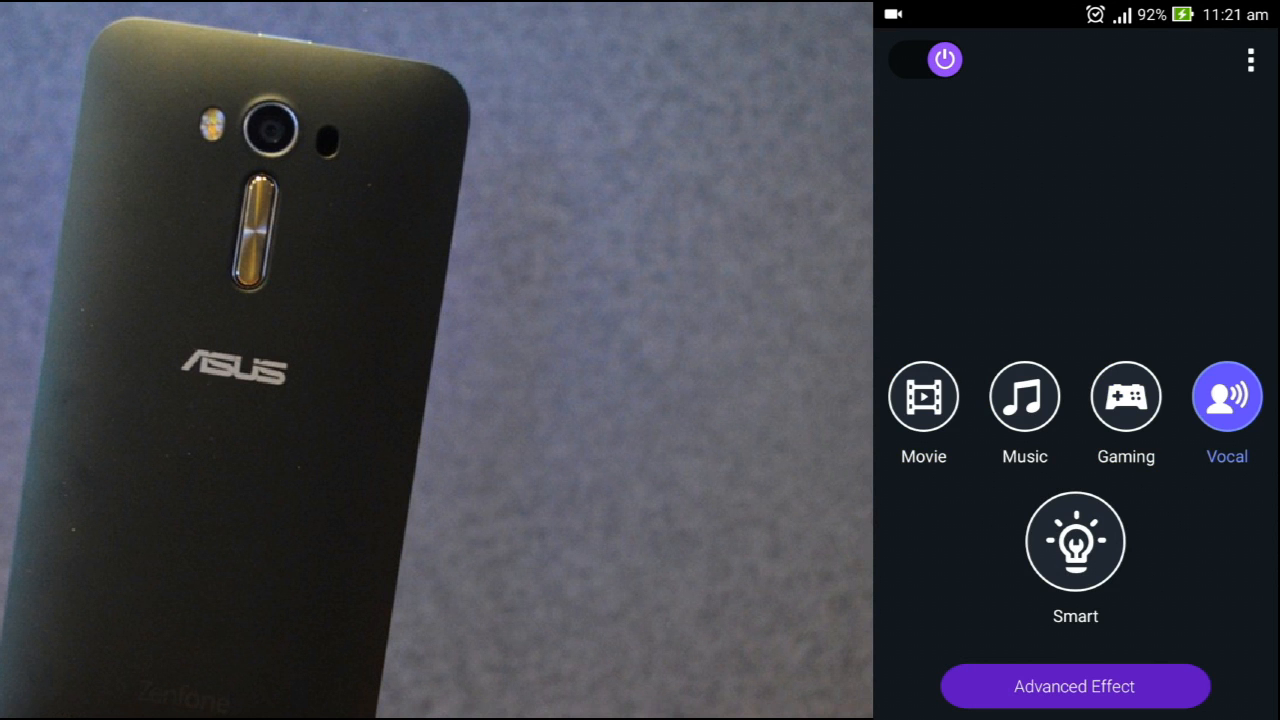
left_click(1024, 396)
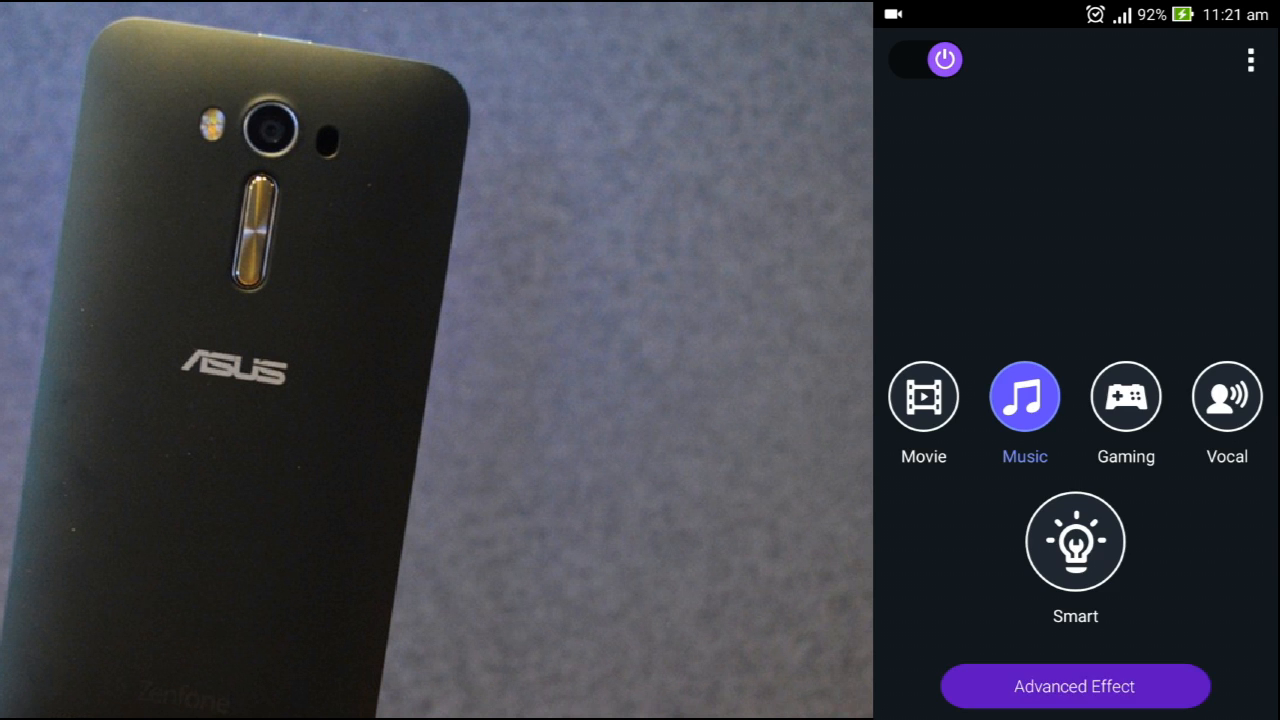
left_click(1024, 397)
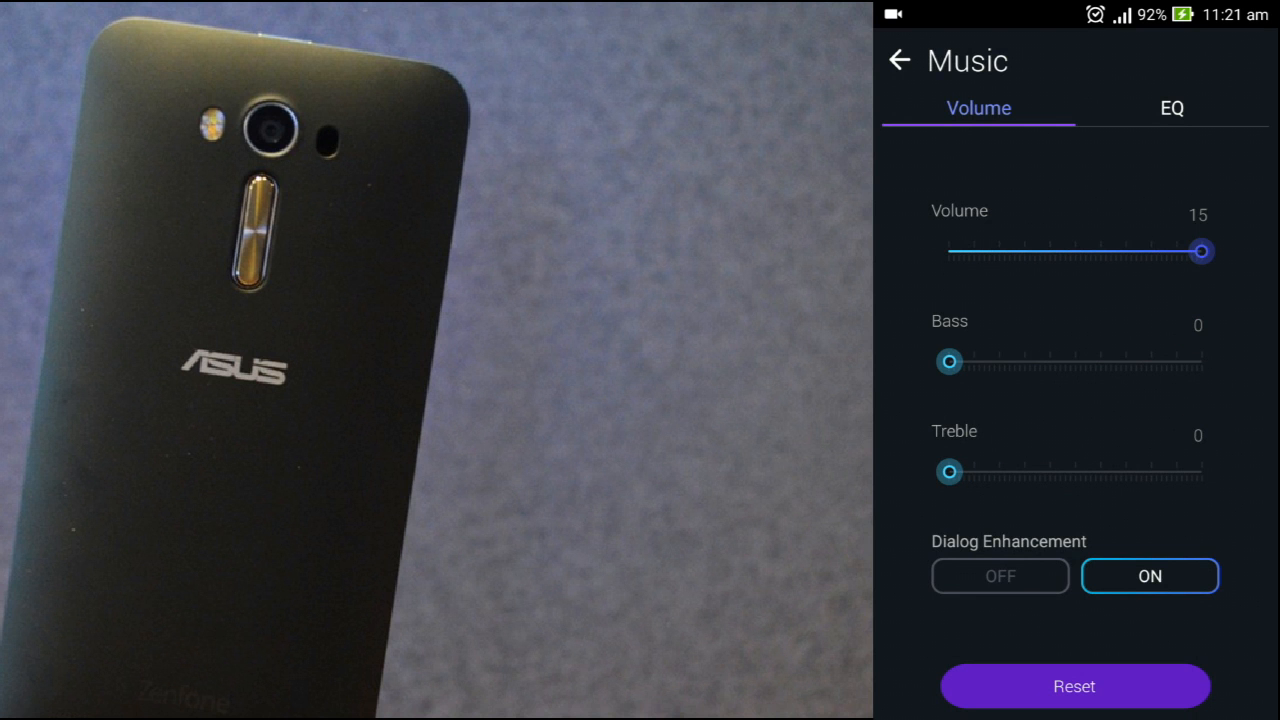
- Drag the Bass slider to 10 and adjust the Treble slider to 5
left_click_drag(948, 361, 1088, 361)
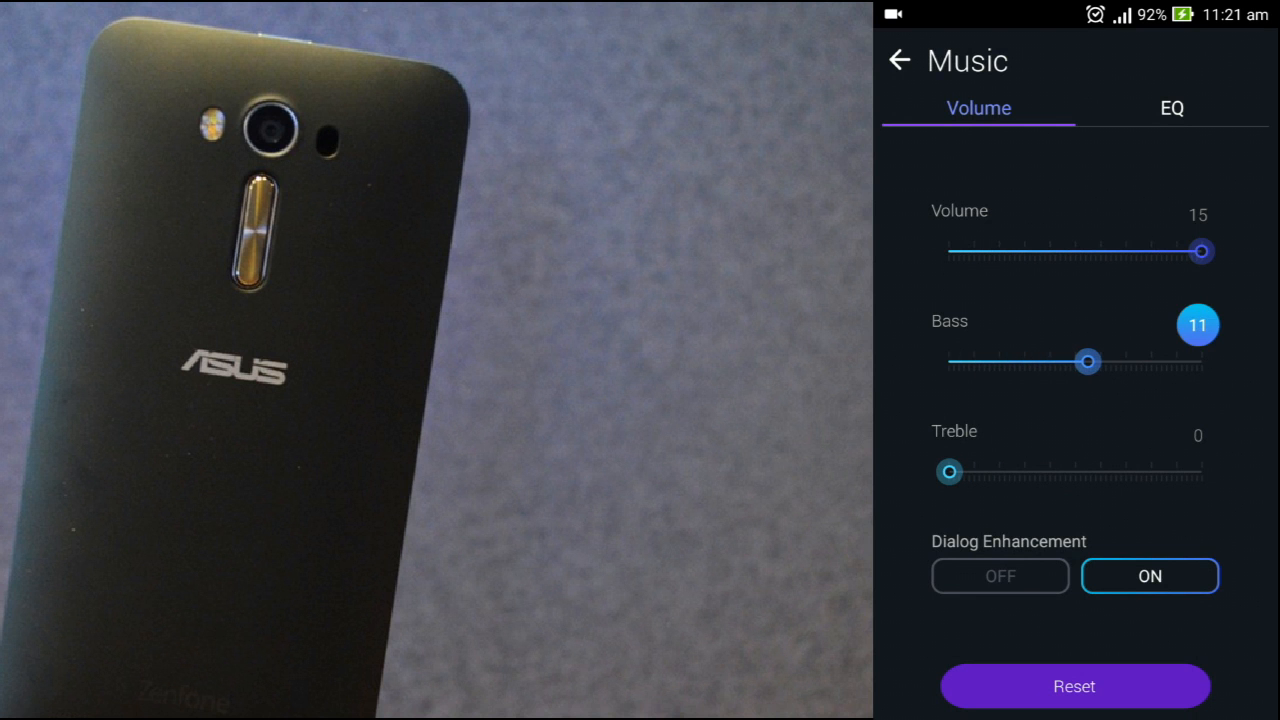
left_click_drag(948, 471, 1011, 471)
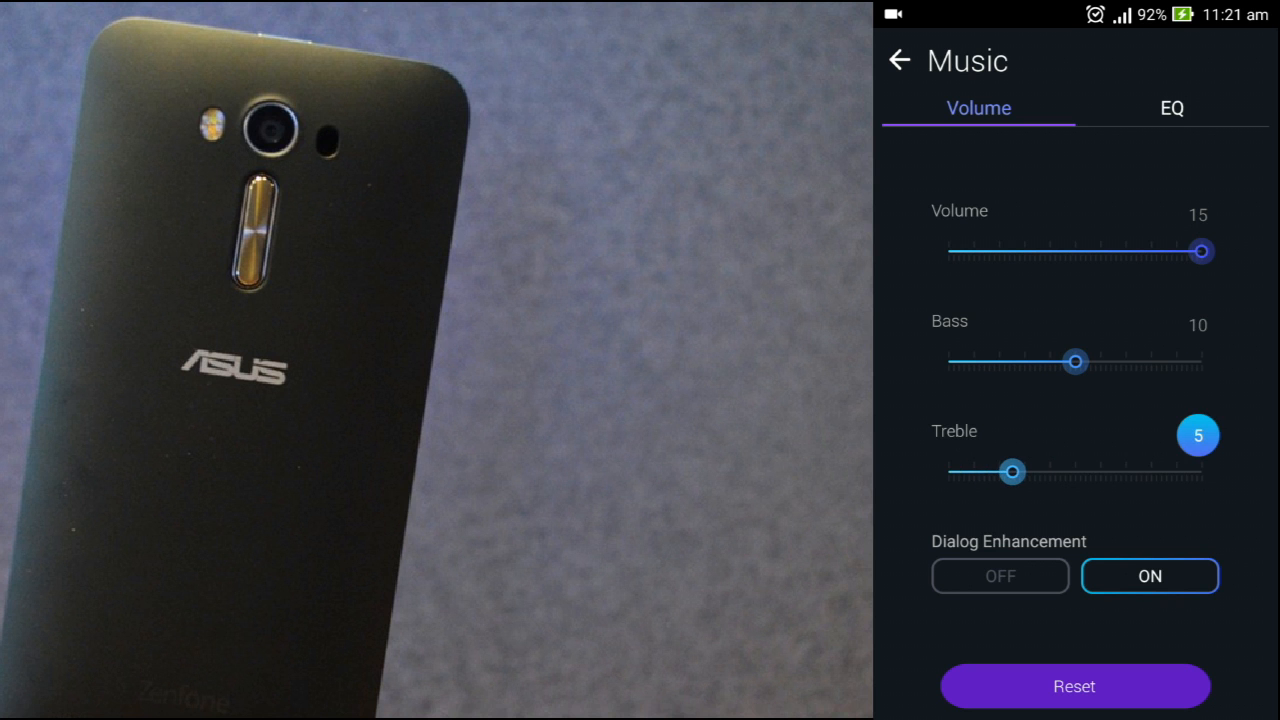
left_click_drag(1012, 471, 1000, 471)
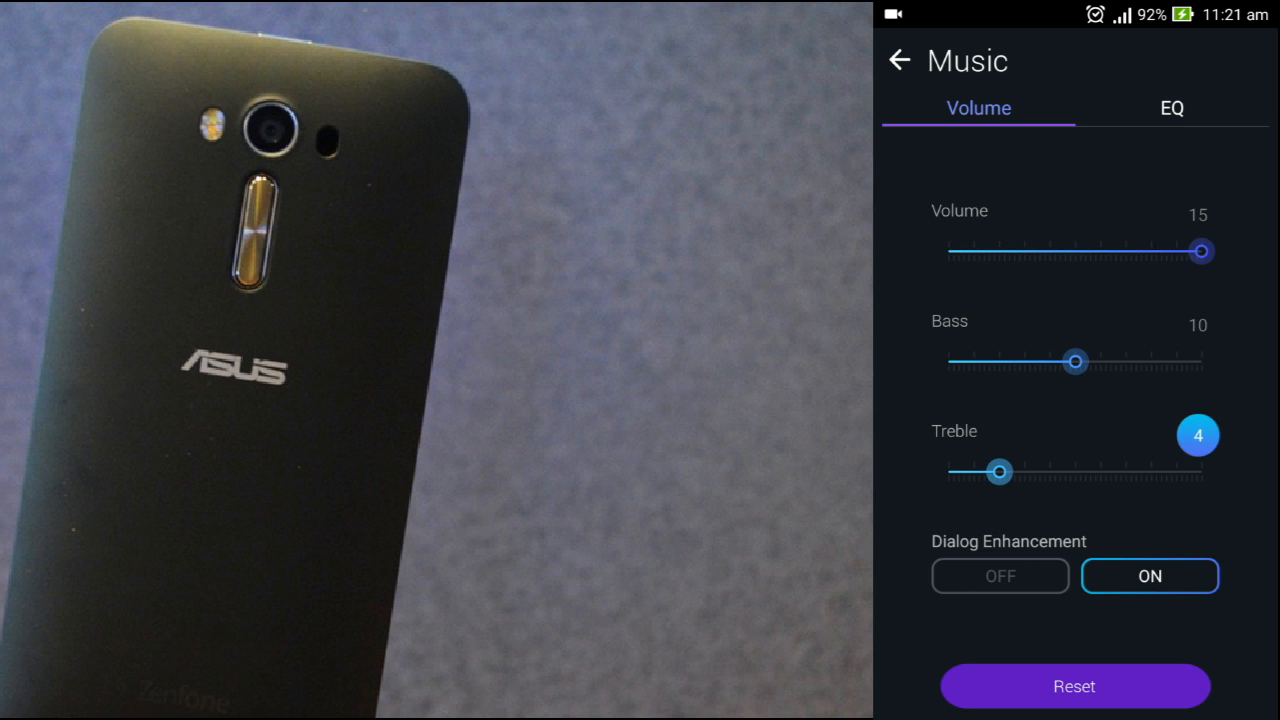
left_click_drag(998, 471, 1012, 471)
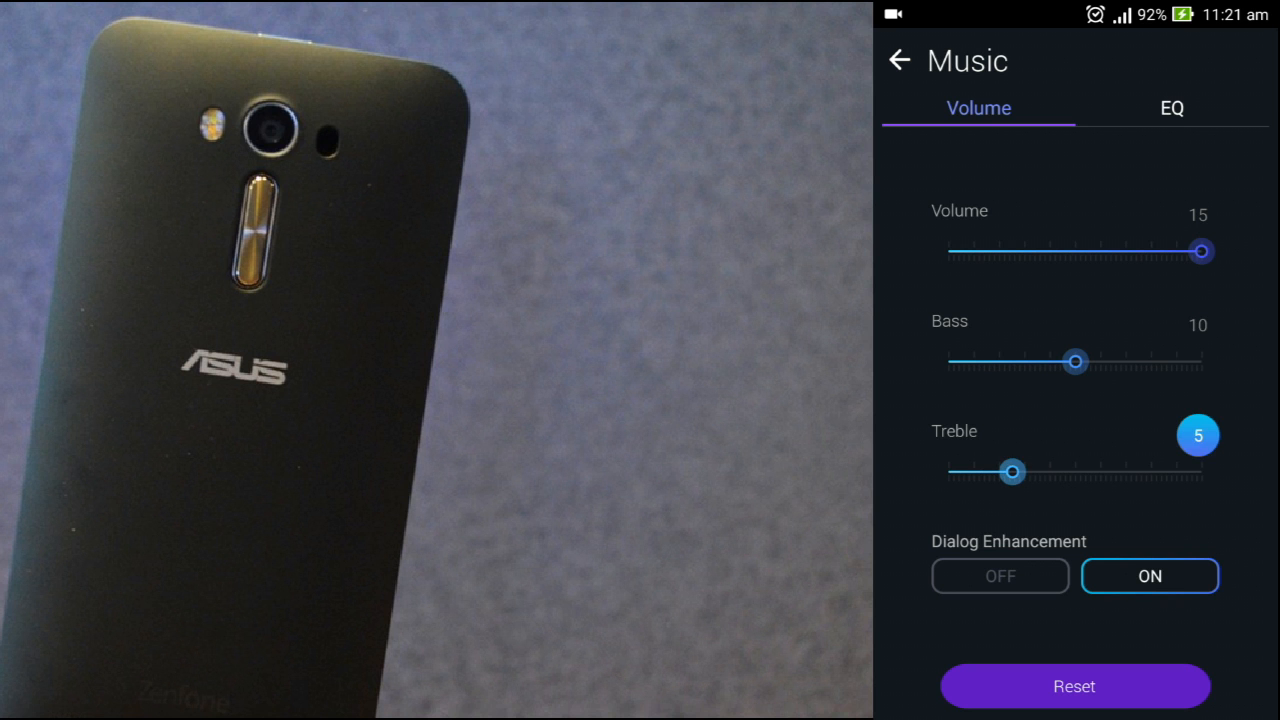
- Raise treble to 10 and push bass nearly to maximum
left_click_drag(1011, 471, 1076, 471)
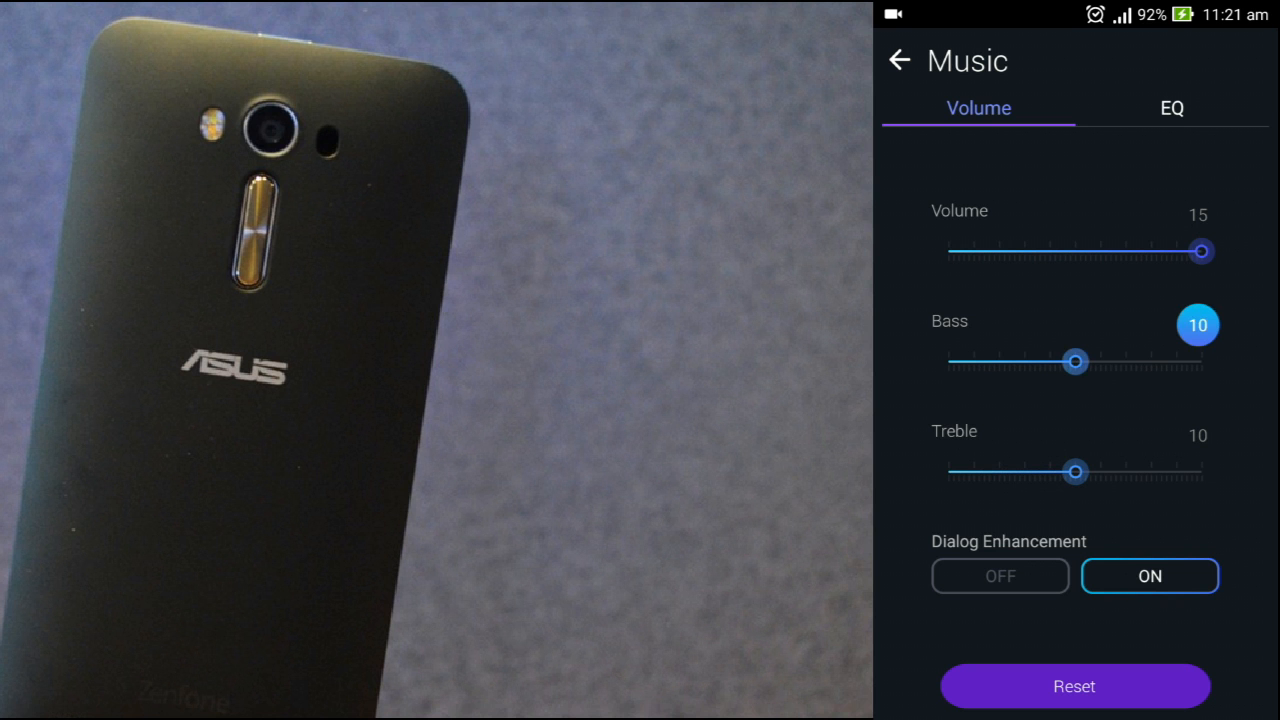
left_click_drag(1075, 361, 1188, 361)
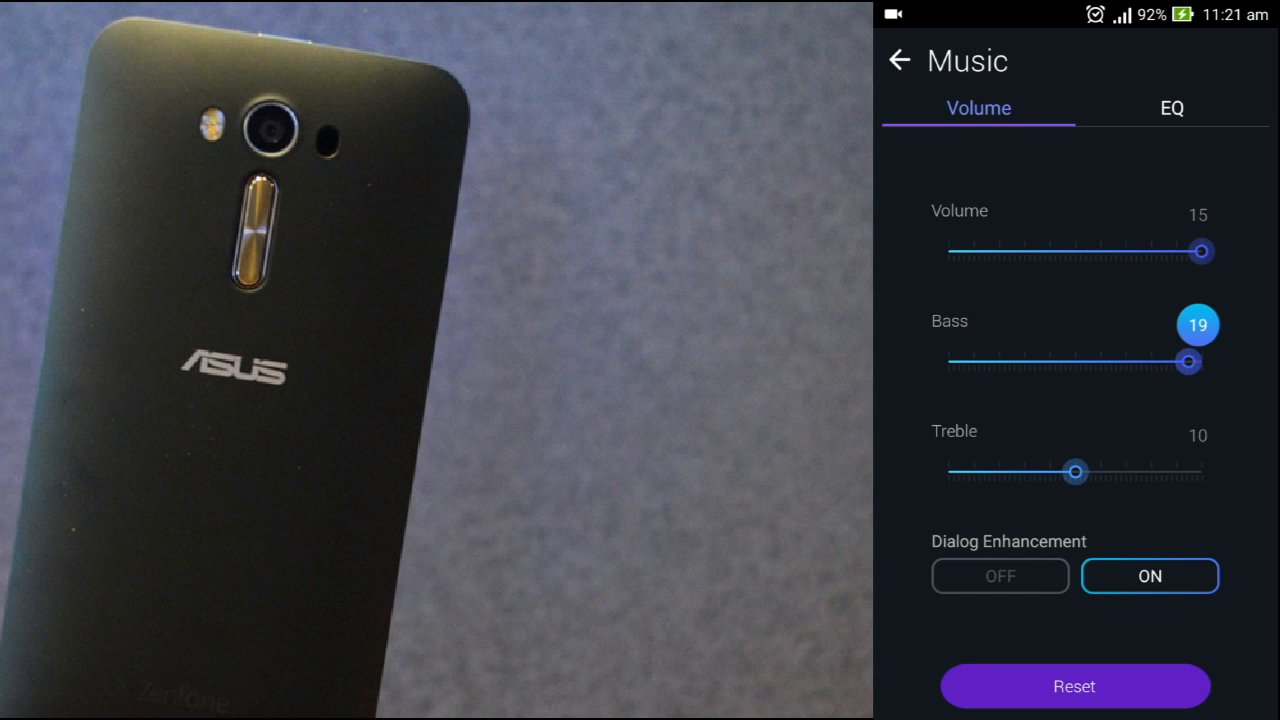
left_click_drag(1188, 362, 1202, 362)
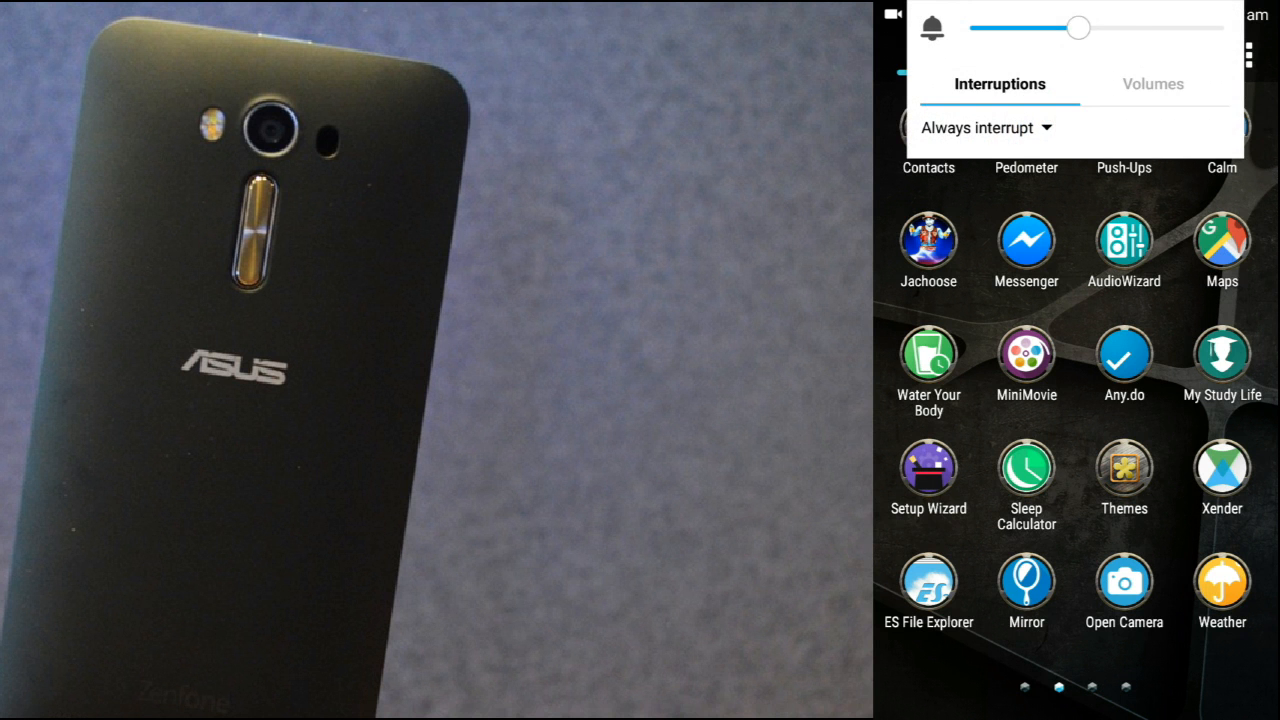
- Adjust the device volume slider and swipe through the app drawer toward Music
left_click_drag(1078, 28, 1223, 28)
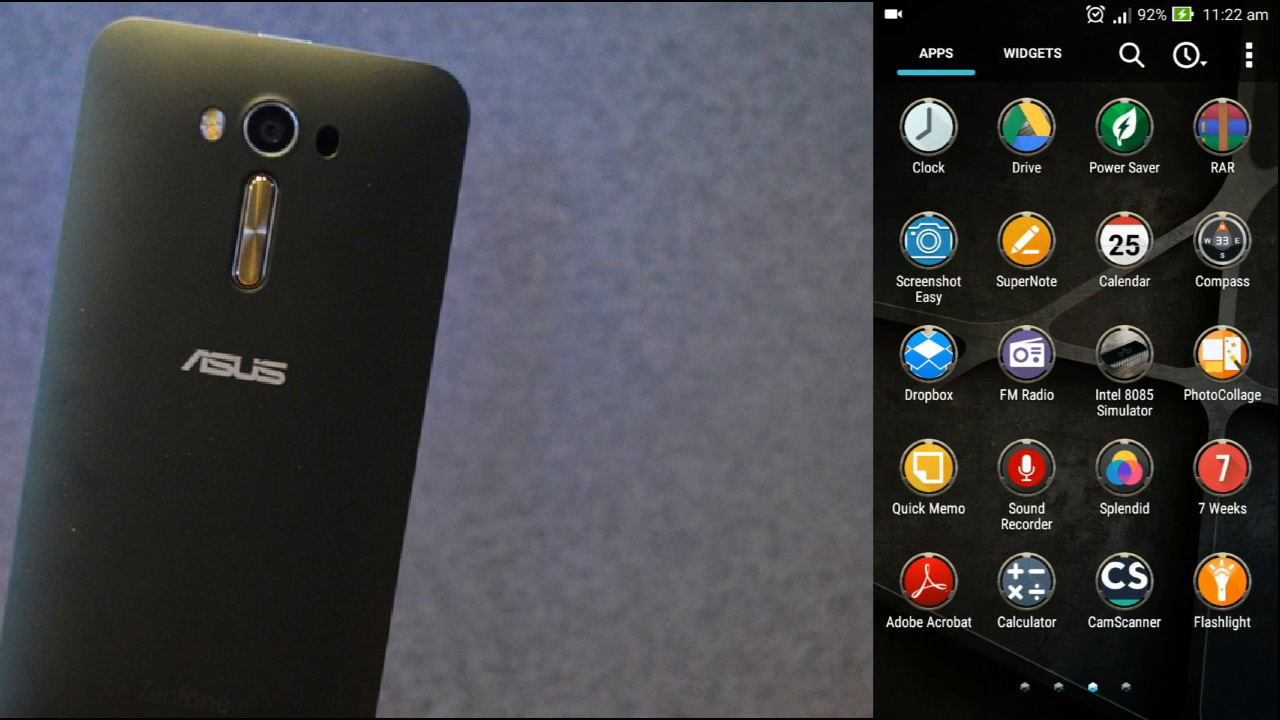
scroll("right", 3)
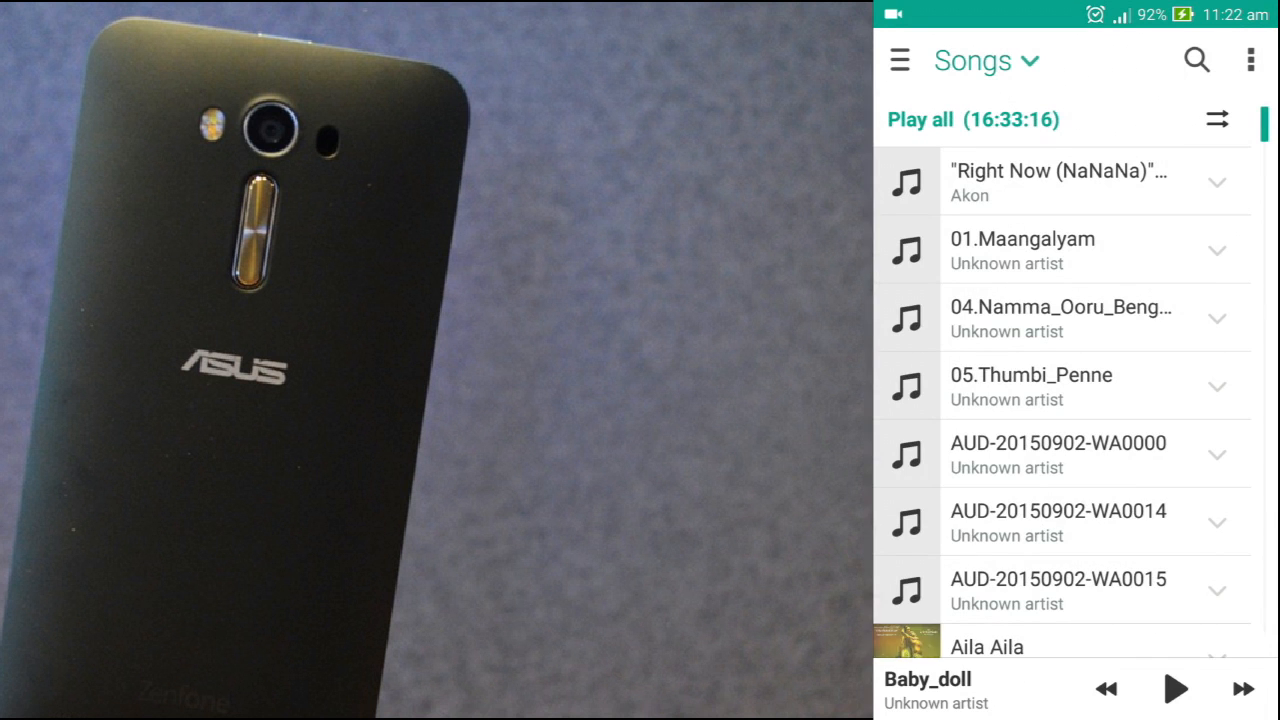
- Scroll the Songs list to find Baby_doll and play it
scroll("down", 3)
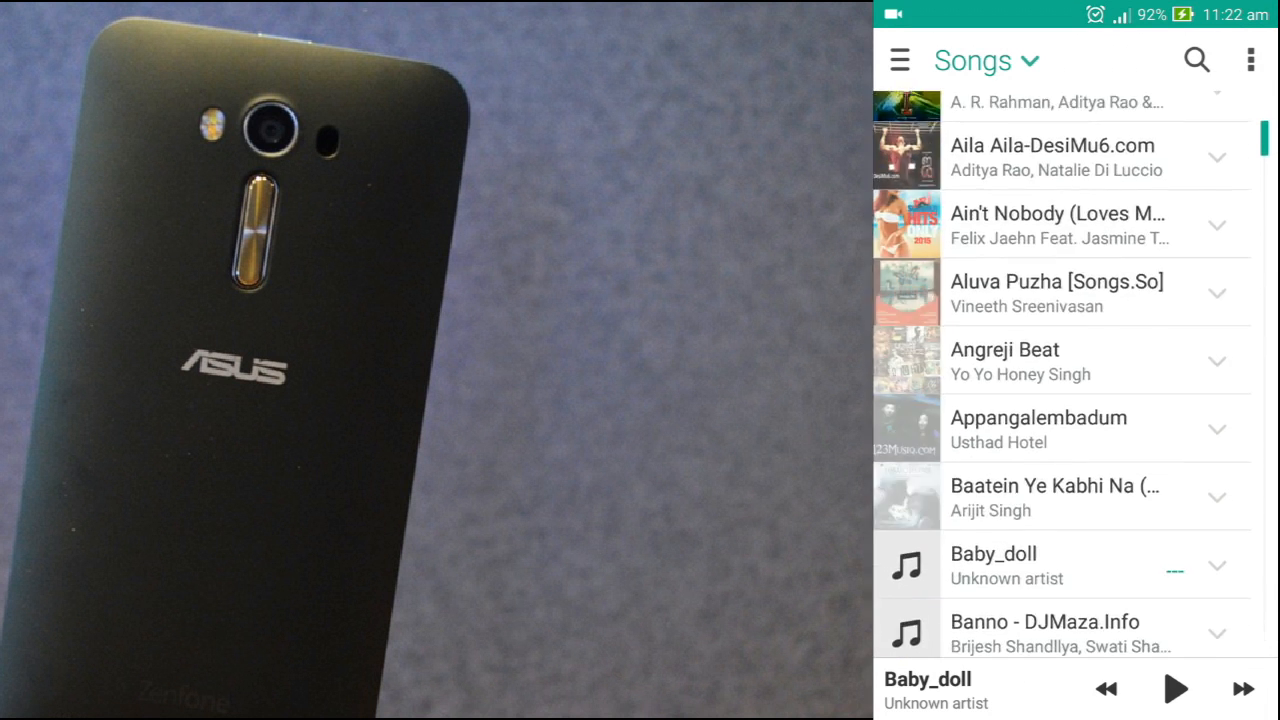
scroll("down", 3)
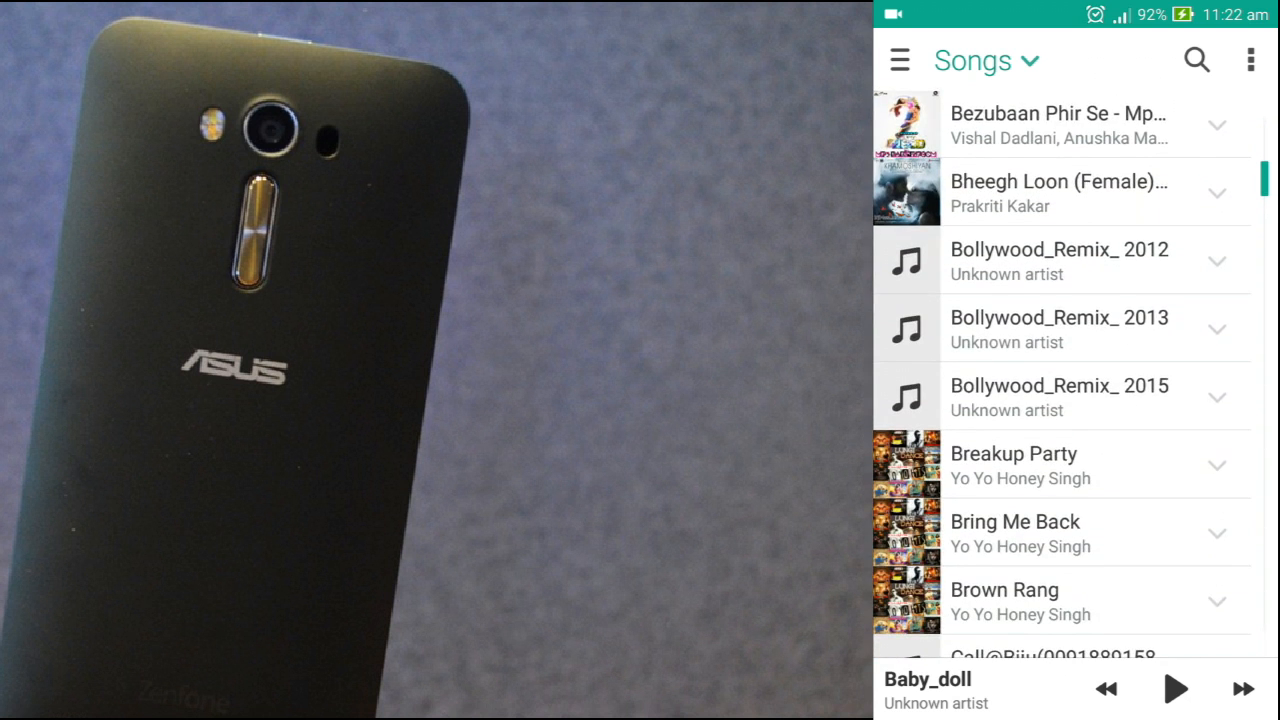
scroll("up", 3)
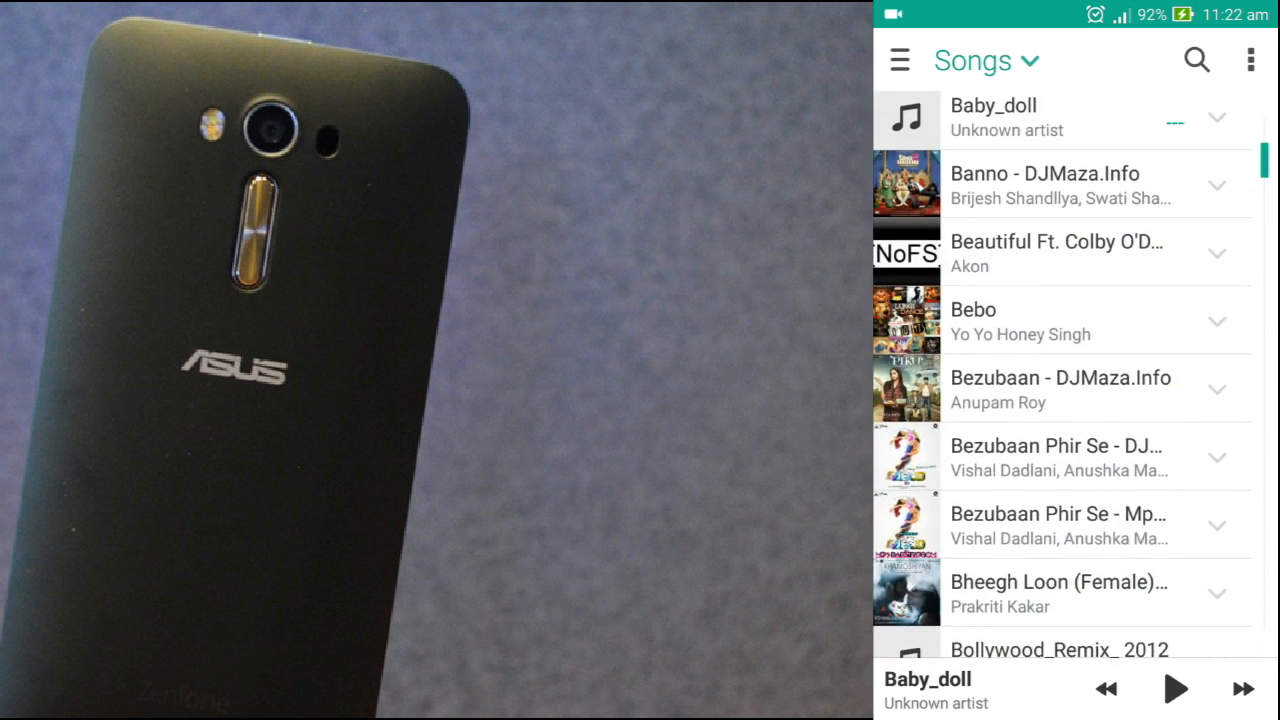
left_click(1175, 688)
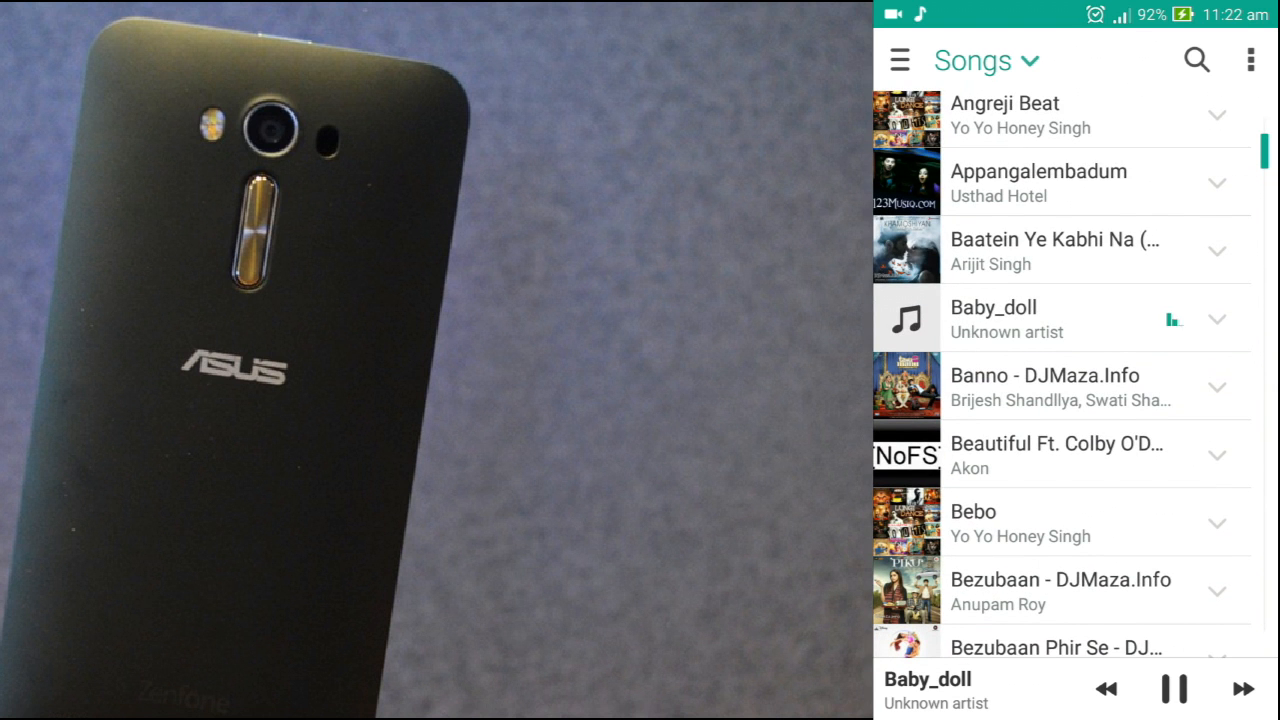